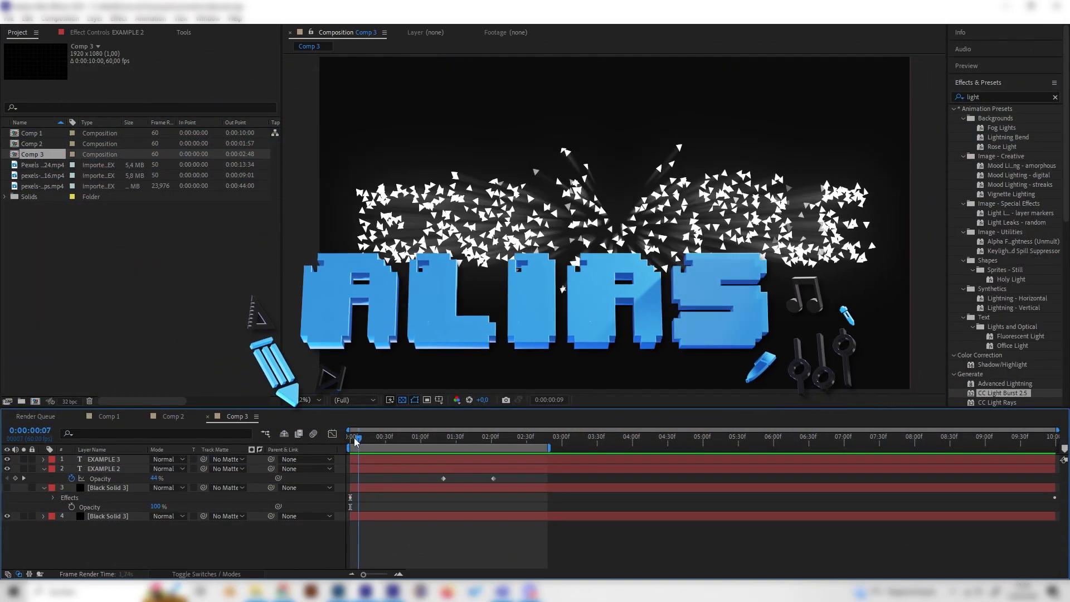
Create a new empty composition named Comp 4.
{"action": "left_click", "coordinate": [349, 436]}
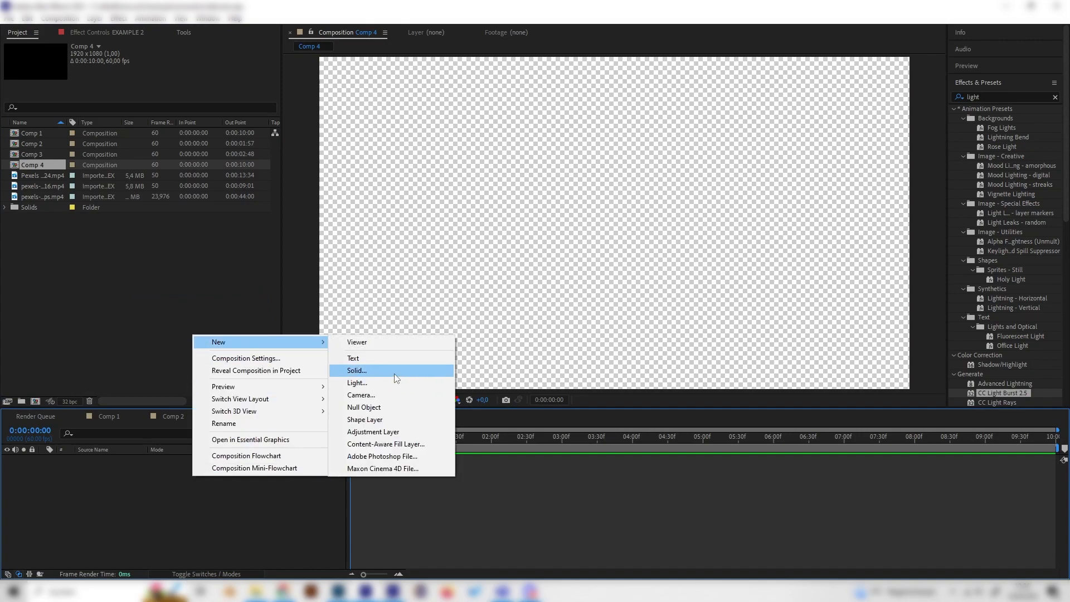
Add a black solid and white 'EXAMPLE' text scaled to 616%.
{"action": "left_click", "coordinate": [357, 370]}
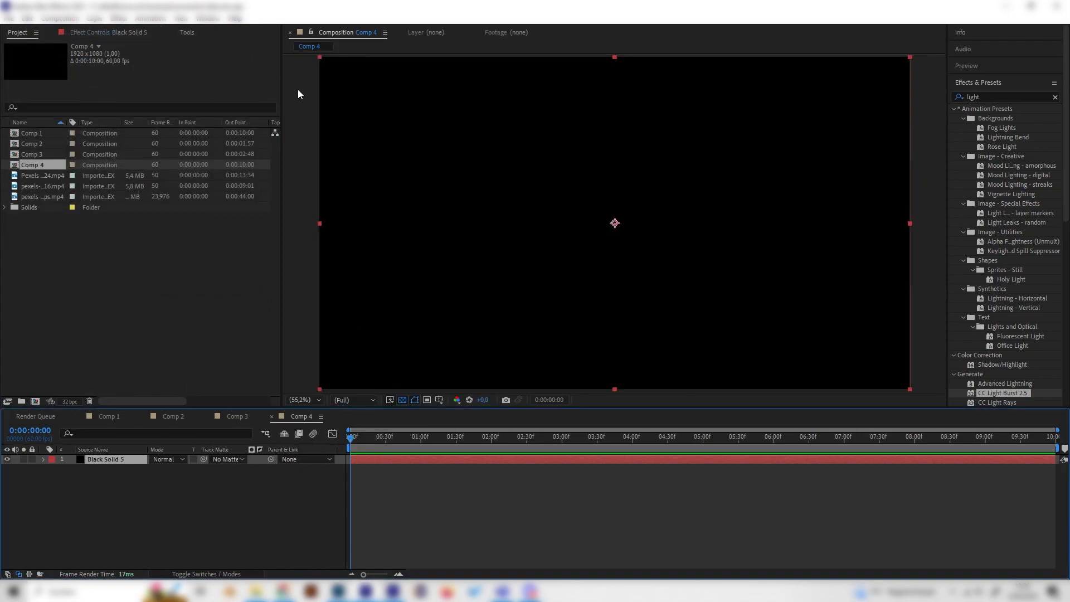
{"action": "left_click", "coordinate": [179, 46]}
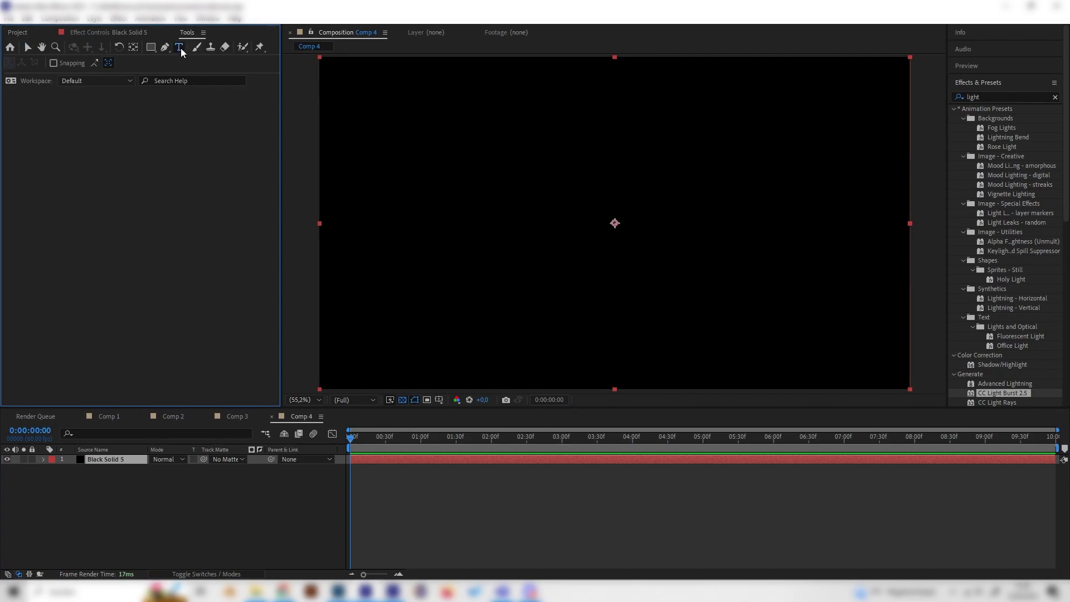
{"action": "type", "text": "EX"}
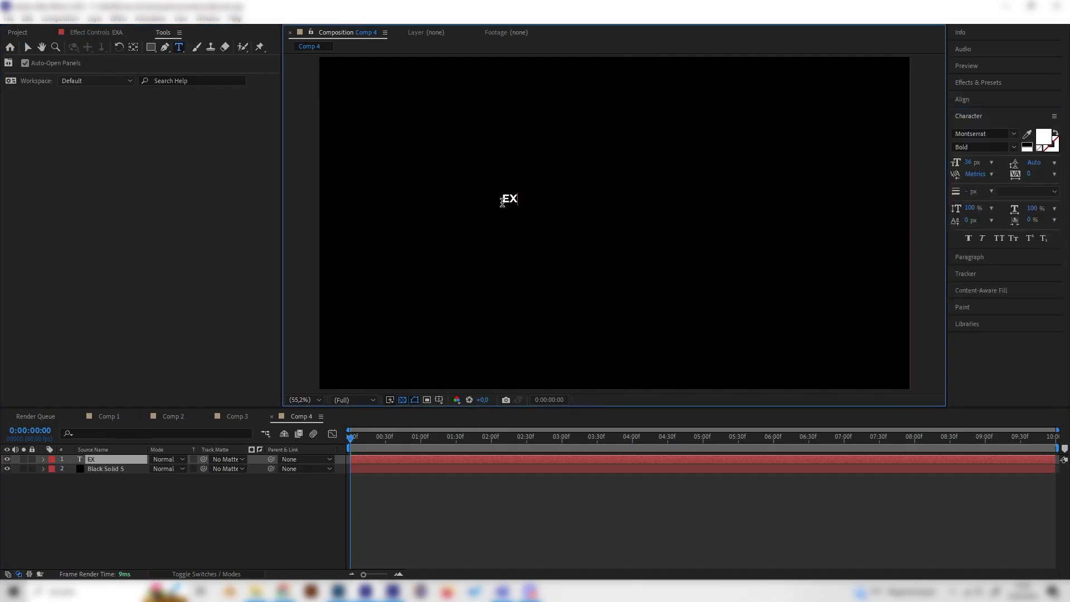
{"action": "type", "text": "AMPLE"}
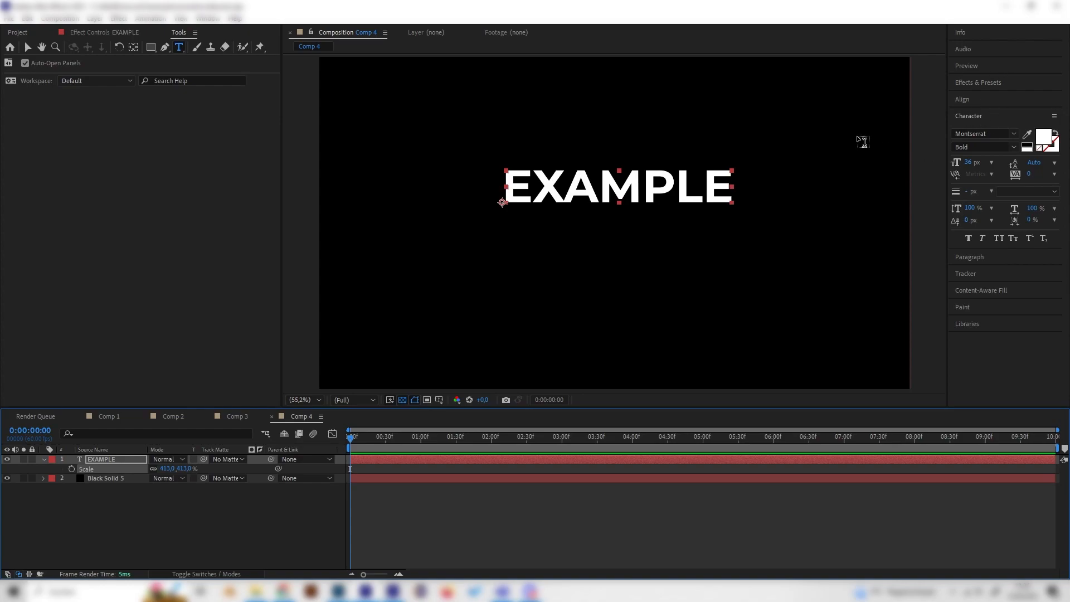
{"action": "left_click", "coordinate": [962, 99]}
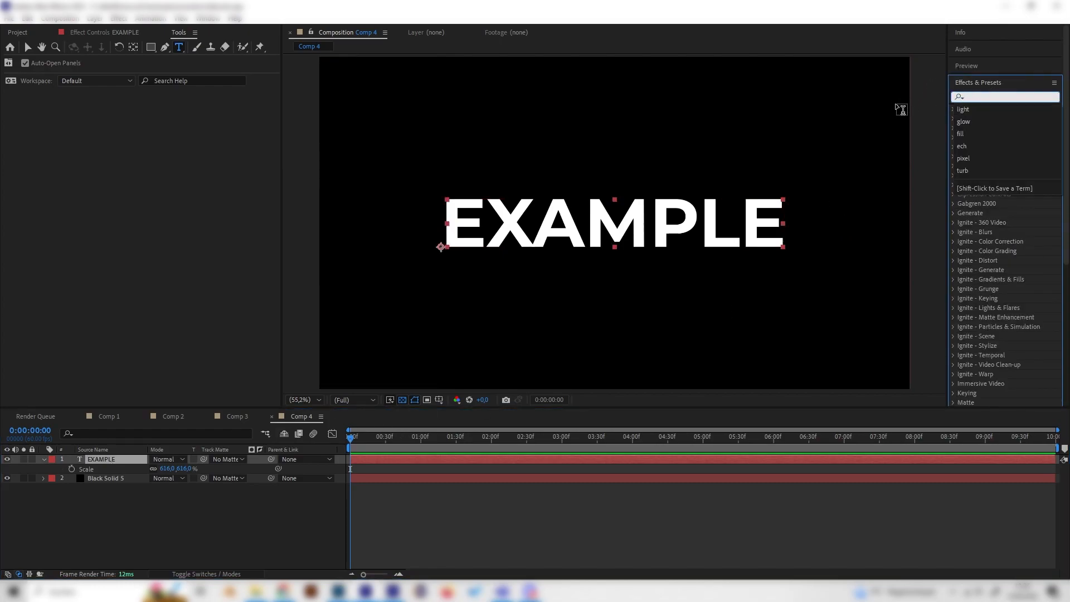
Search 'pixel' and apply CC Pixel Polly to the EXAMPLE text layer.
{"action": "type", "text": "pixel"}
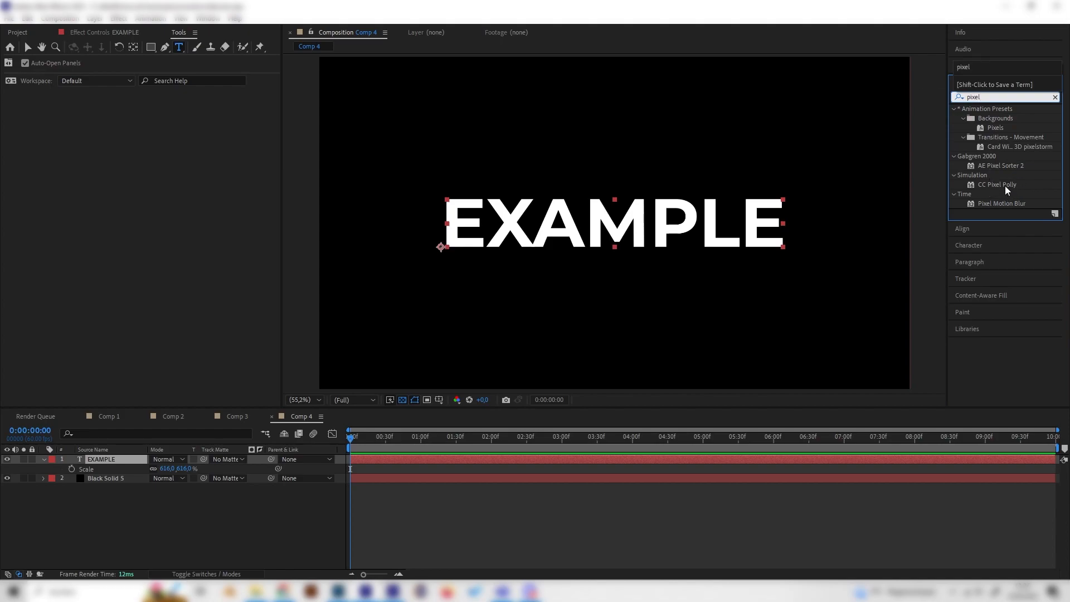
{"action": "double_click", "coordinate": [998, 185]}
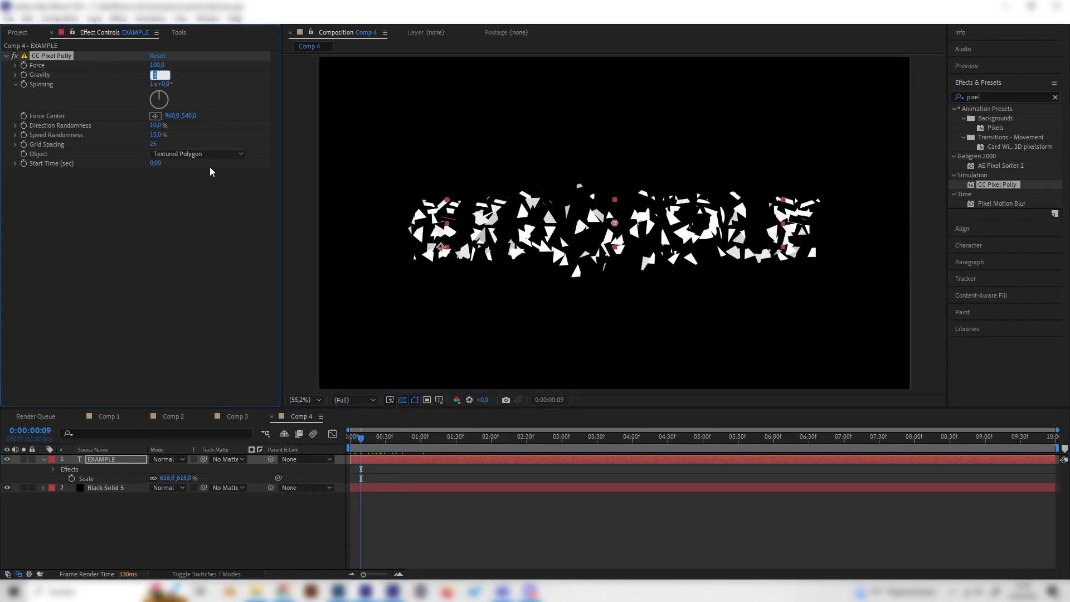
Set CC Pixel Polly Gravity to 0 and Force to 150, previewing the shatter.
{"action": "type", "text": "0.00"}
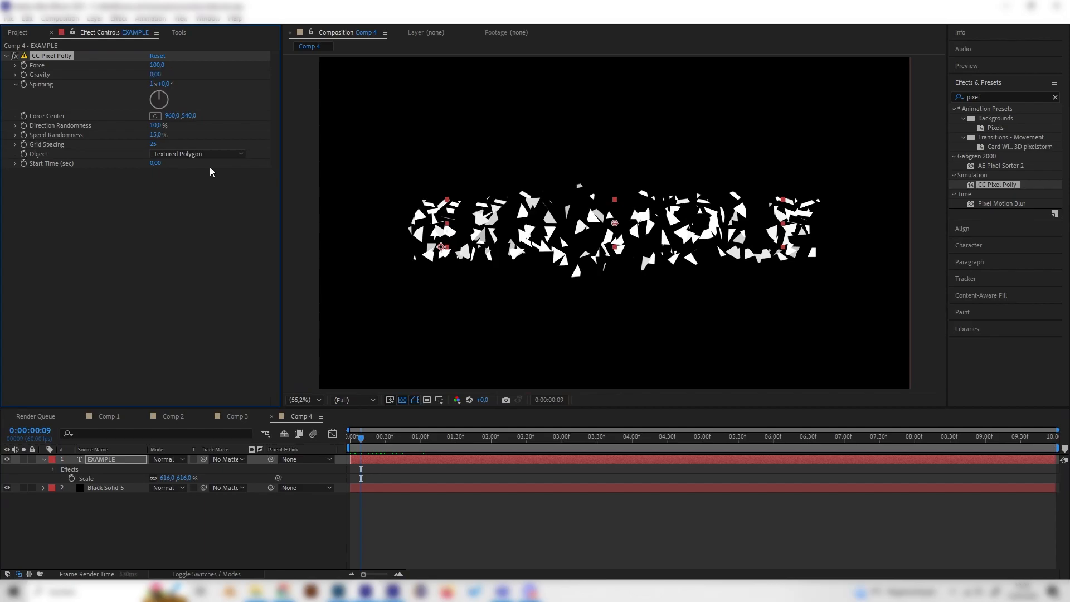
{"action": "left_click", "coordinate": [350, 435]}
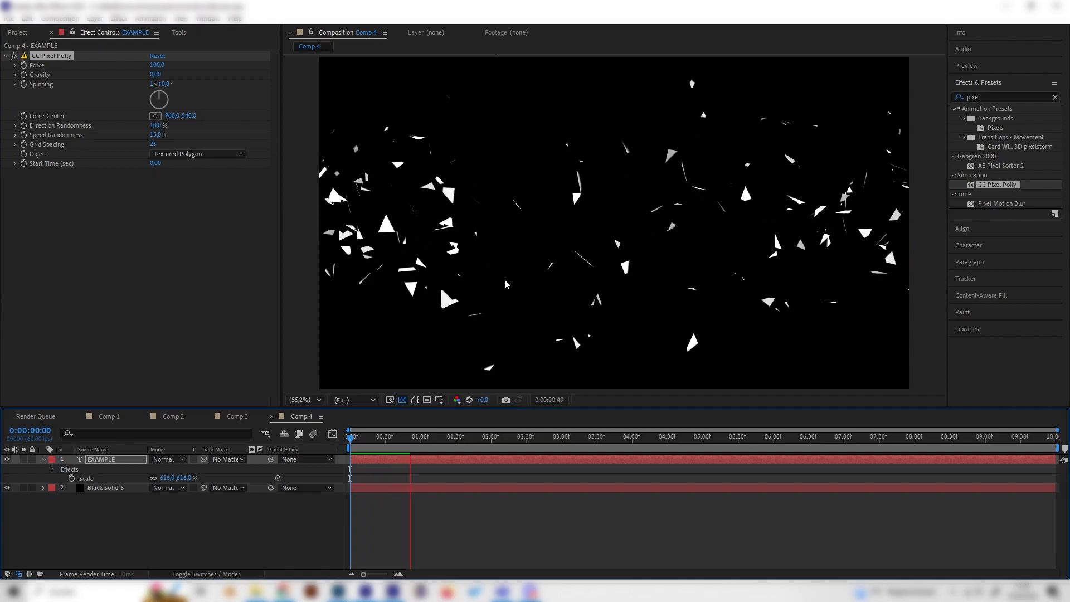
{"action": "left_click", "coordinate": [419, 435]}
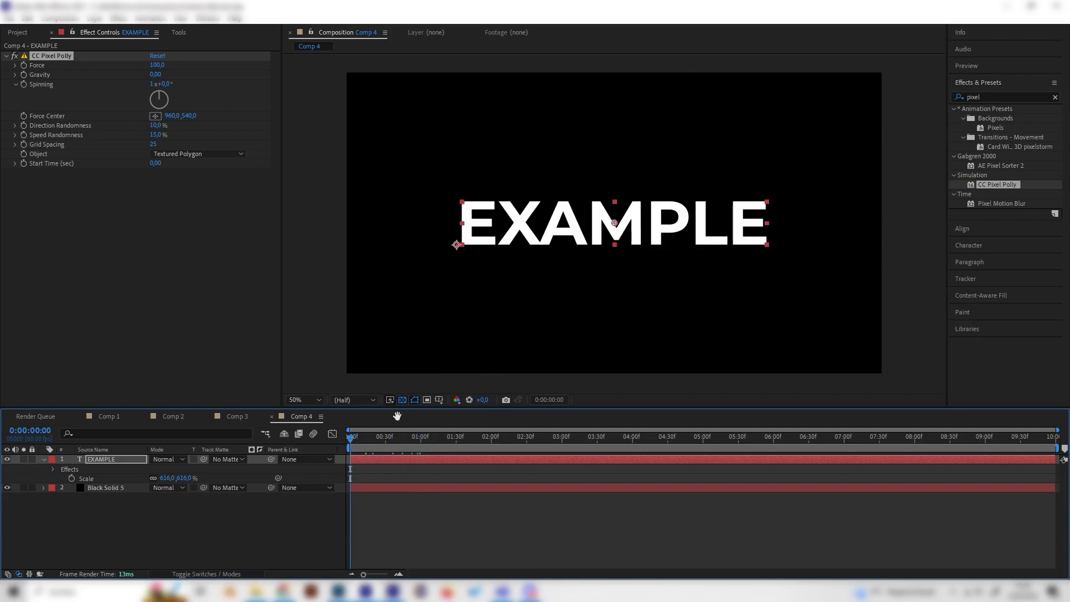
{"action": "left_click", "coordinate": [446, 436]}
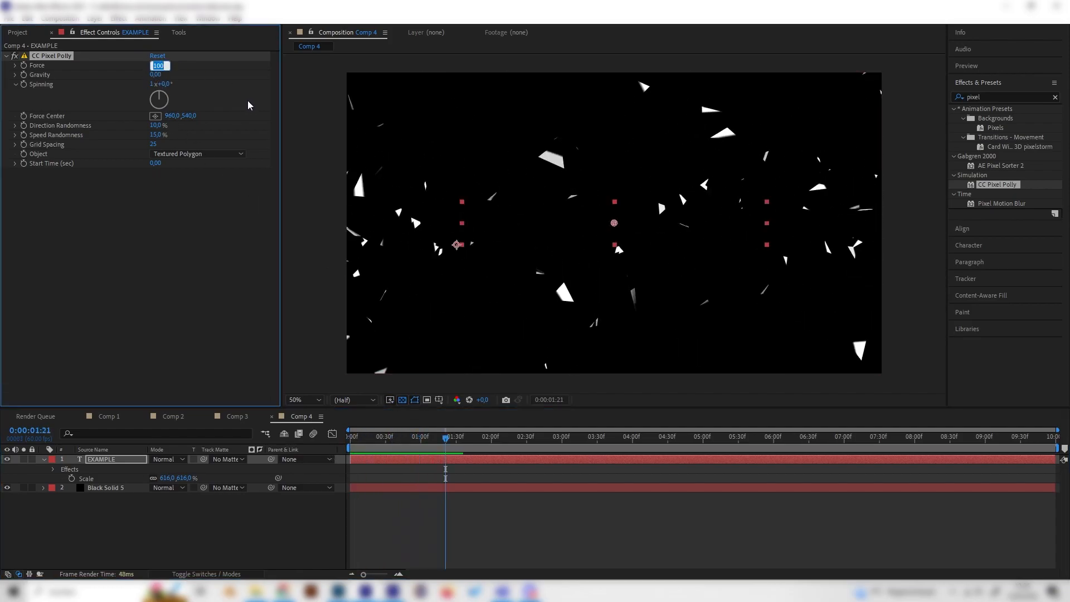
{"action": "type", "text": "150,0"}
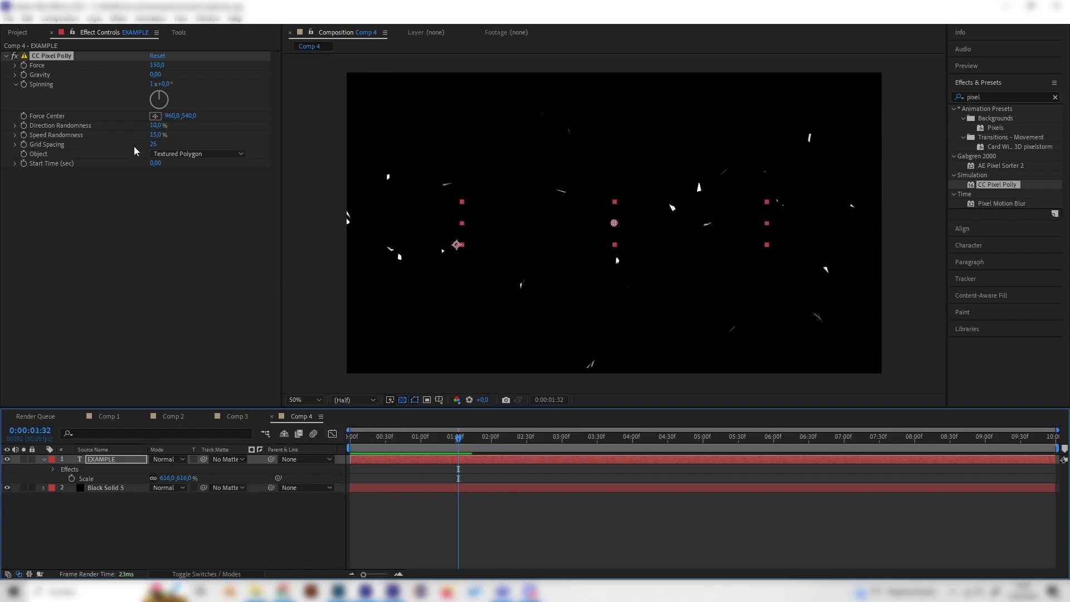
Switch the shard Object to Polygon and set Grid Spacing to 10.
{"action": "left_click", "coordinate": [198, 153]}
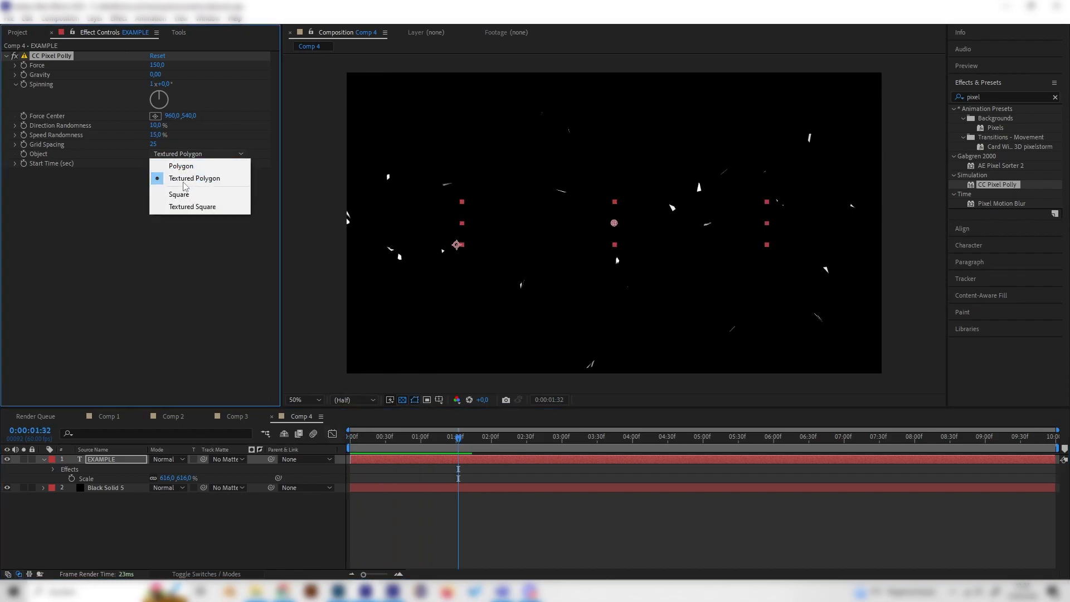
{"action": "mouse_move", "coordinate": [194, 179]}
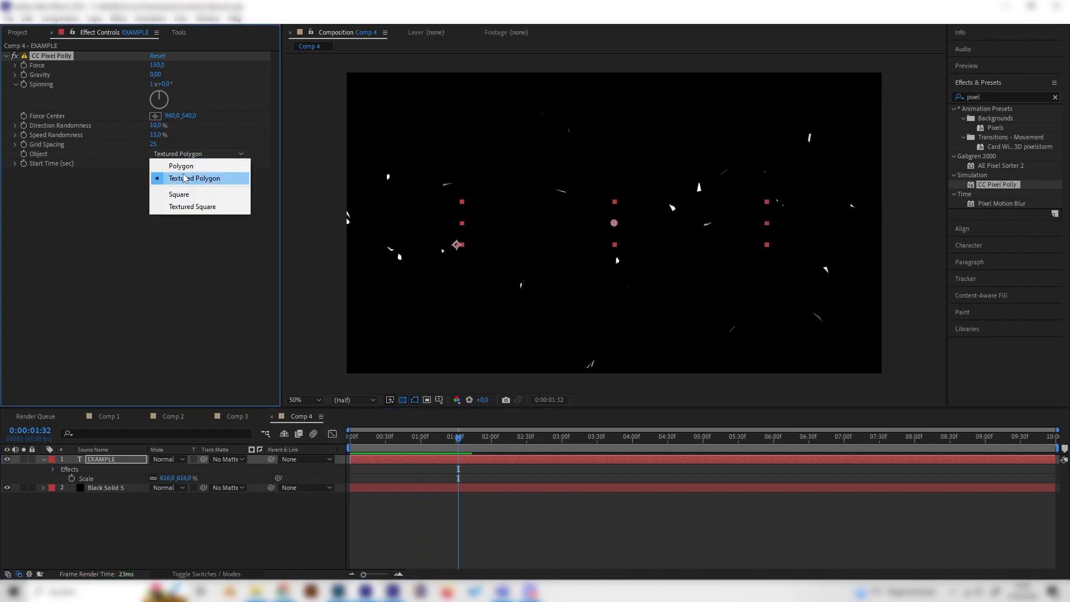
{"action": "left_click", "coordinate": [181, 166]}
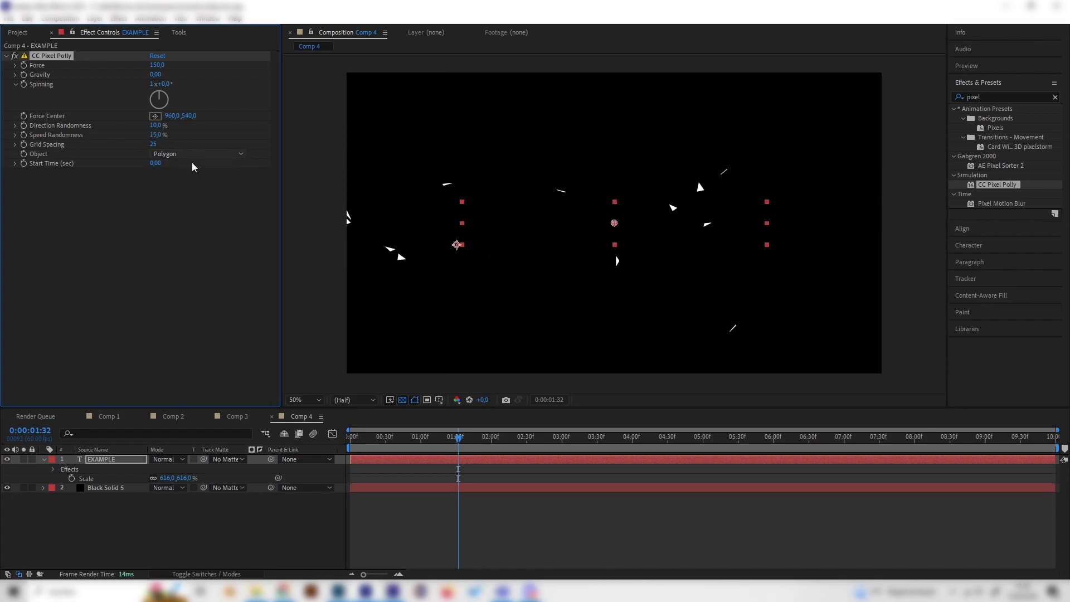
{"action": "double_click", "coordinate": [155, 144]}
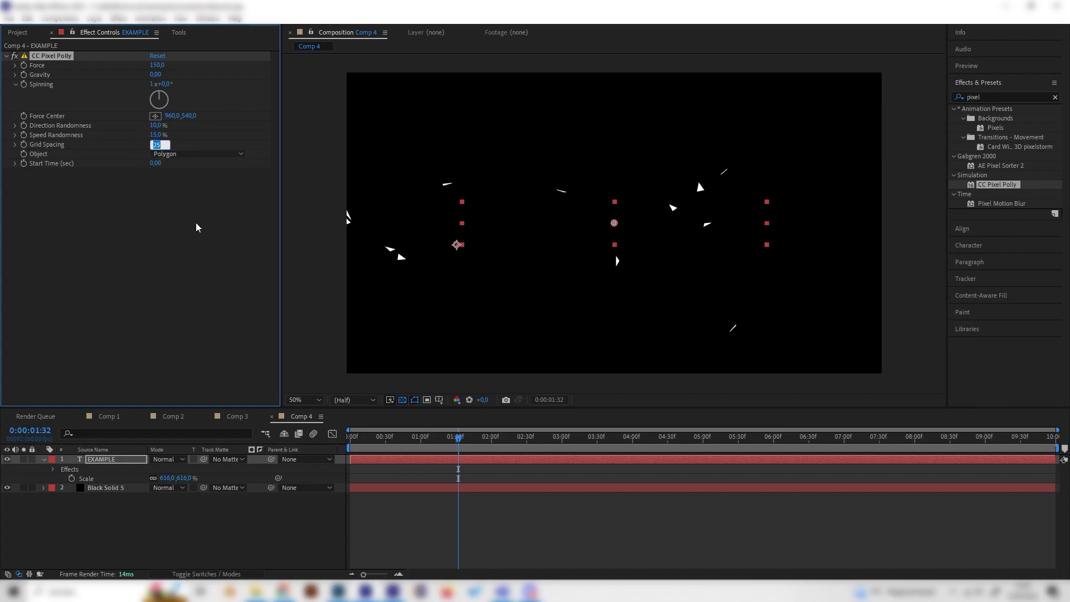
{"action": "type", "text": "10"}
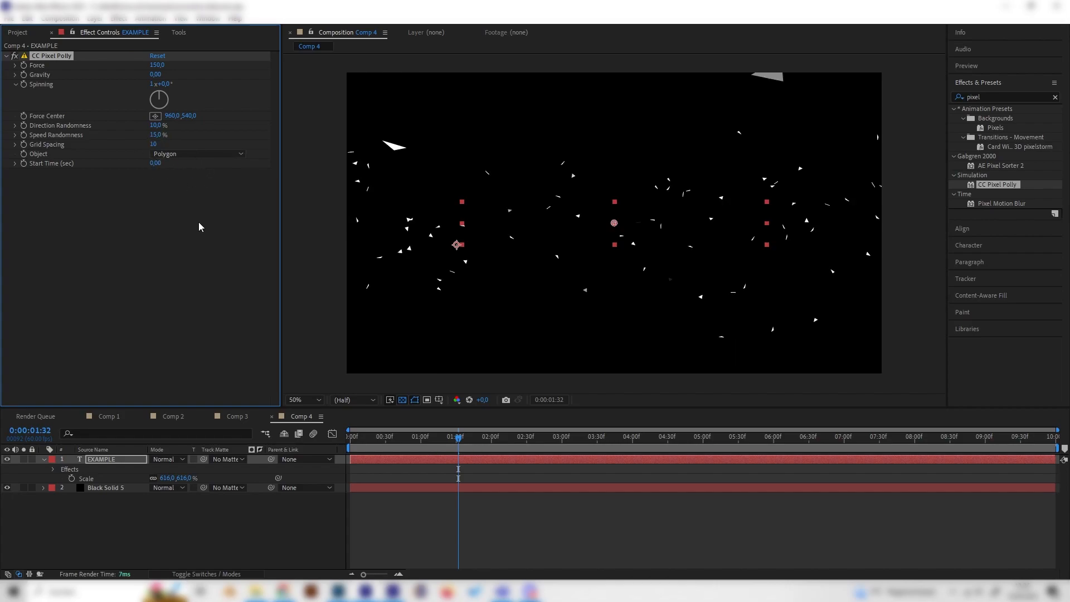
{"action": "left_click", "coordinate": [350, 436]}
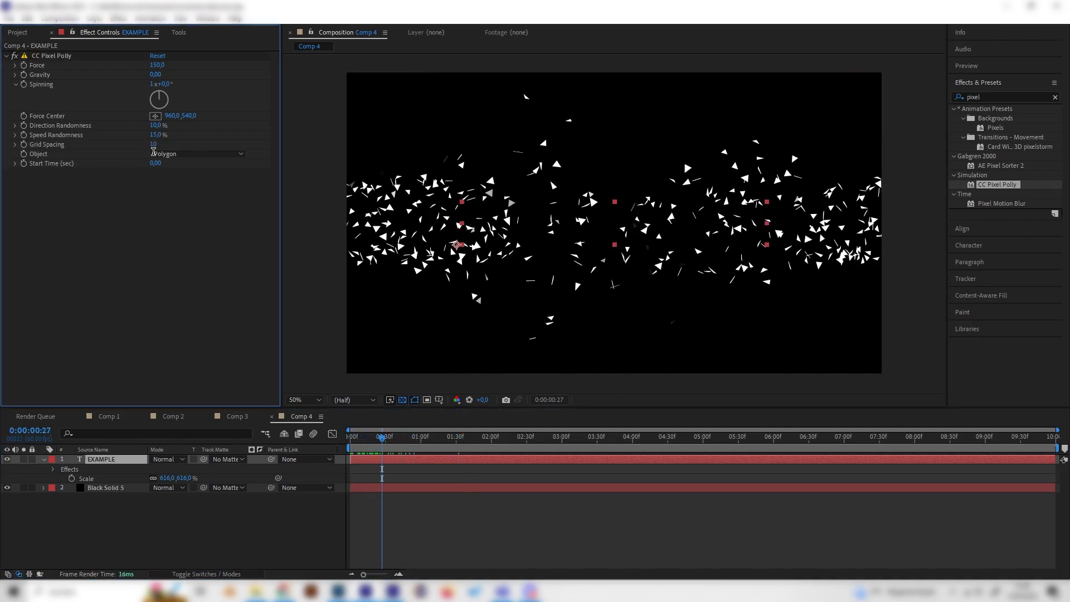
{"action": "type", "text": "40"}
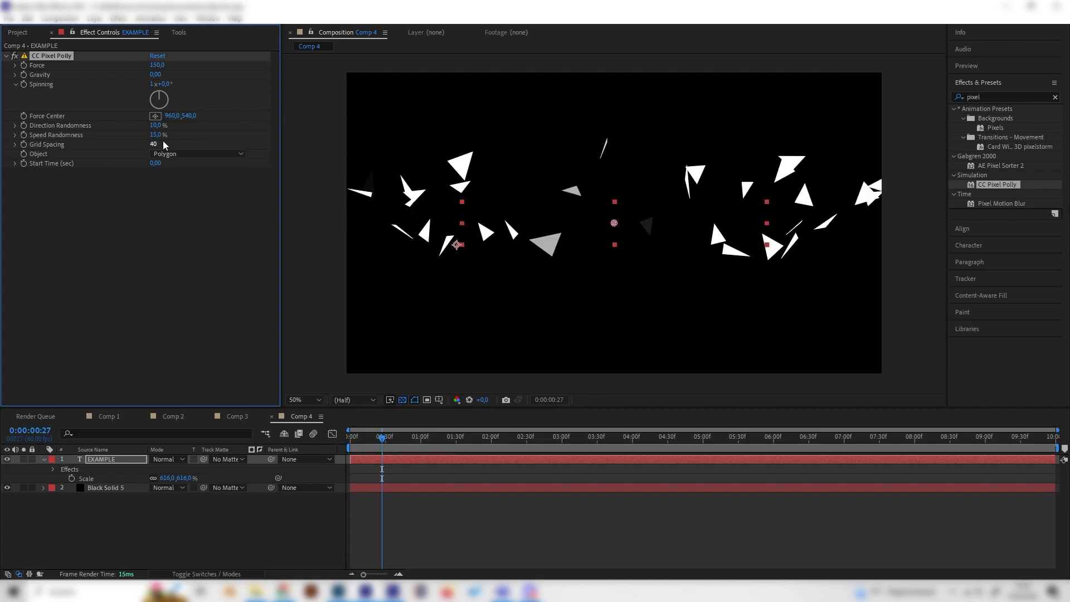
{"action": "left_click", "coordinate": [439, 436]}
{"action": "type", "text": "10"}
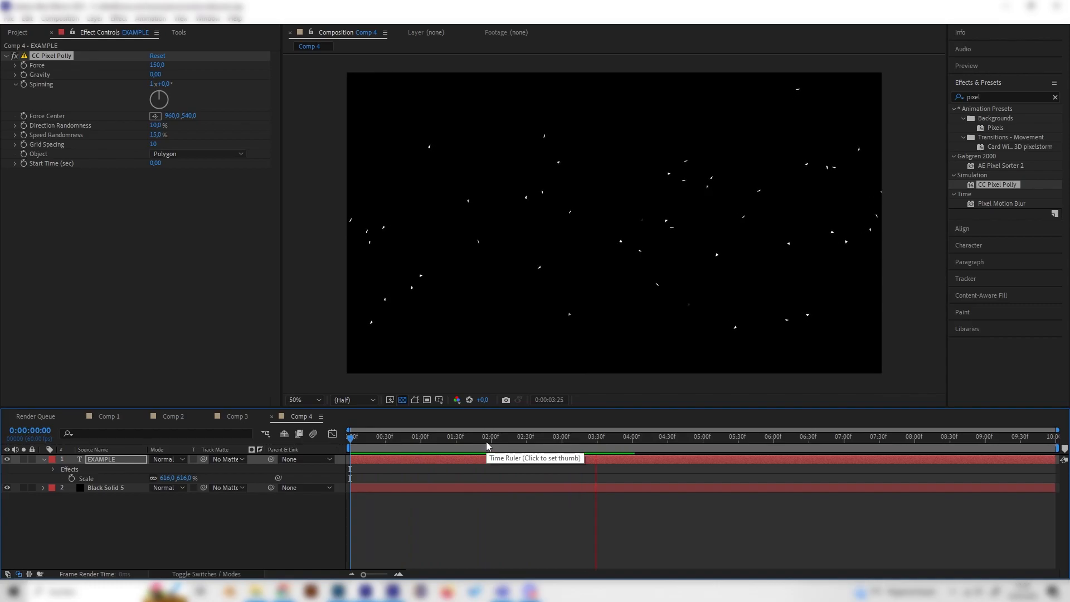
Keyframe EXAMPLE opacity from 100% at 1:30 to 0% at 2:30.
{"action": "left_click", "coordinate": [420, 437]}
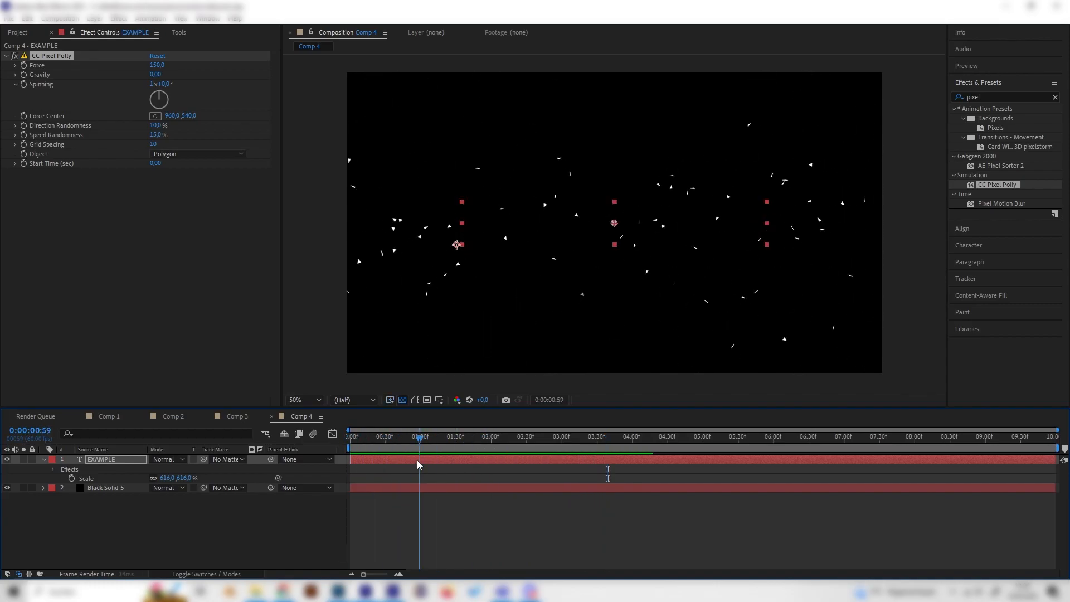
{"action": "left_click", "coordinate": [577, 436]}
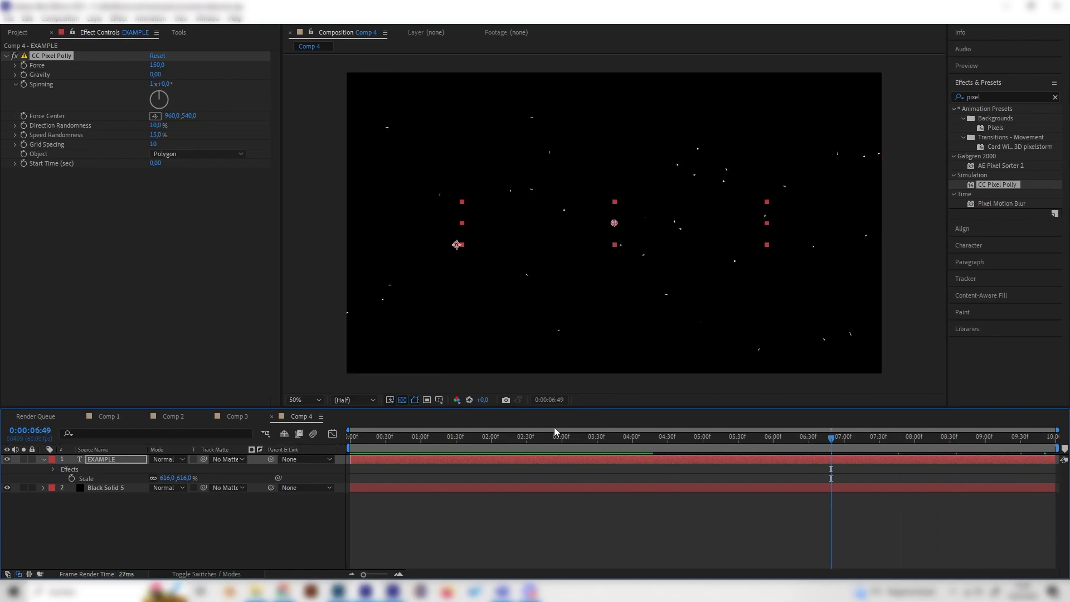
{"action": "left_click", "coordinate": [484, 441]}
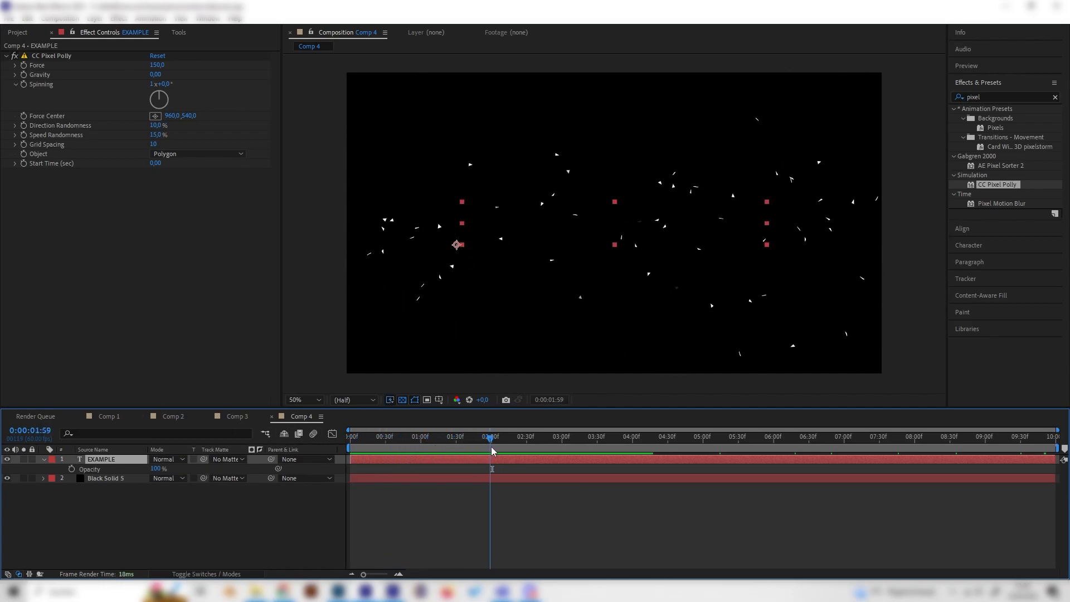
{"action": "left_click", "coordinate": [493, 436]}
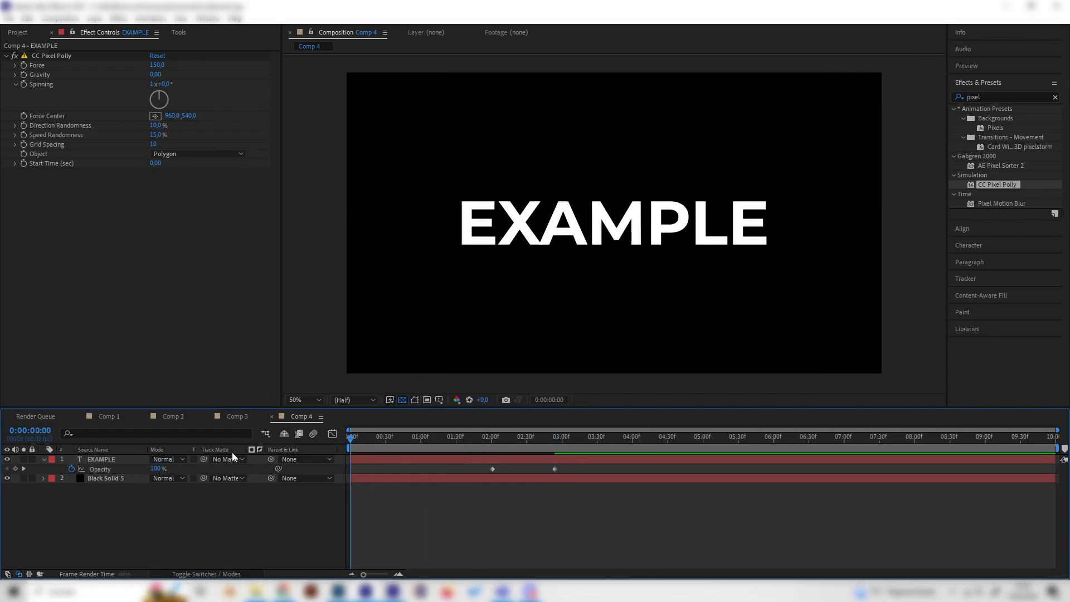
Preview the fading explosion and check the particles partway through the fade.
{"action": "left_click", "coordinate": [475, 436]}
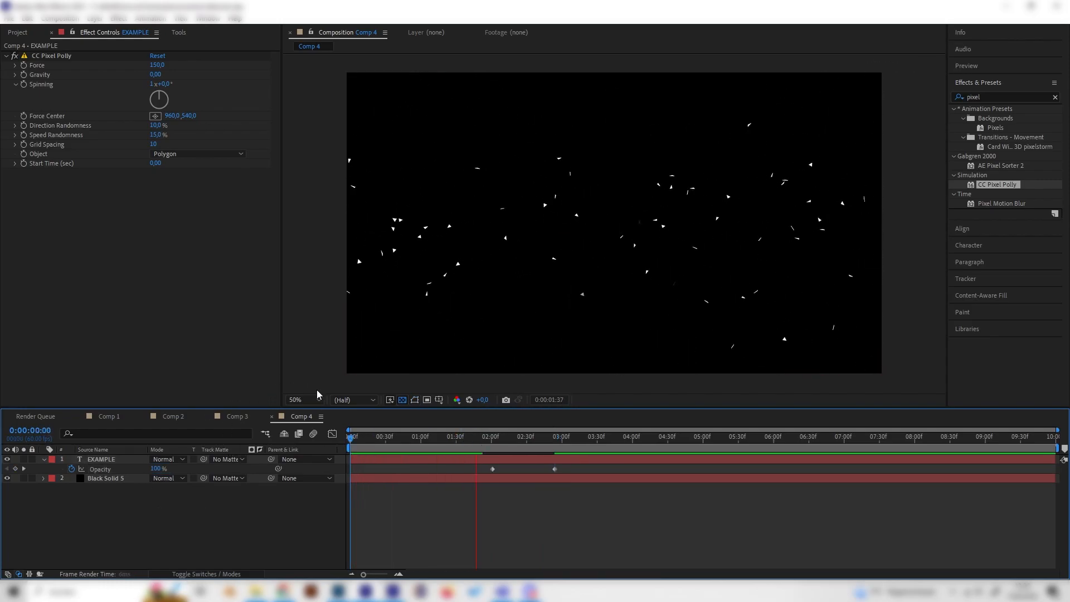
{"action": "left_click", "coordinate": [585, 436]}
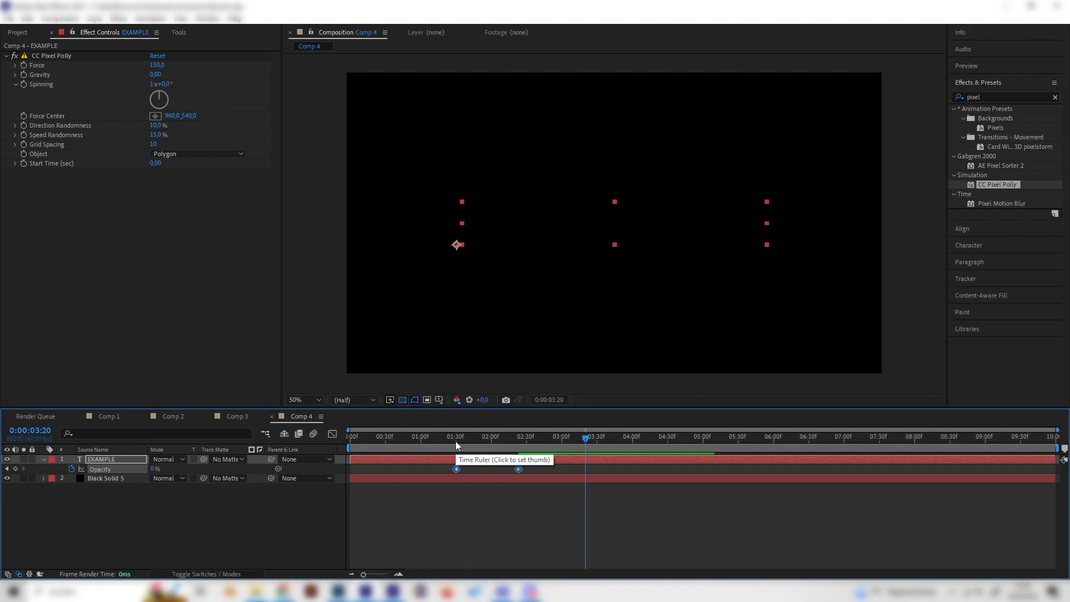
{"action": "left_click", "coordinate": [350, 436]}
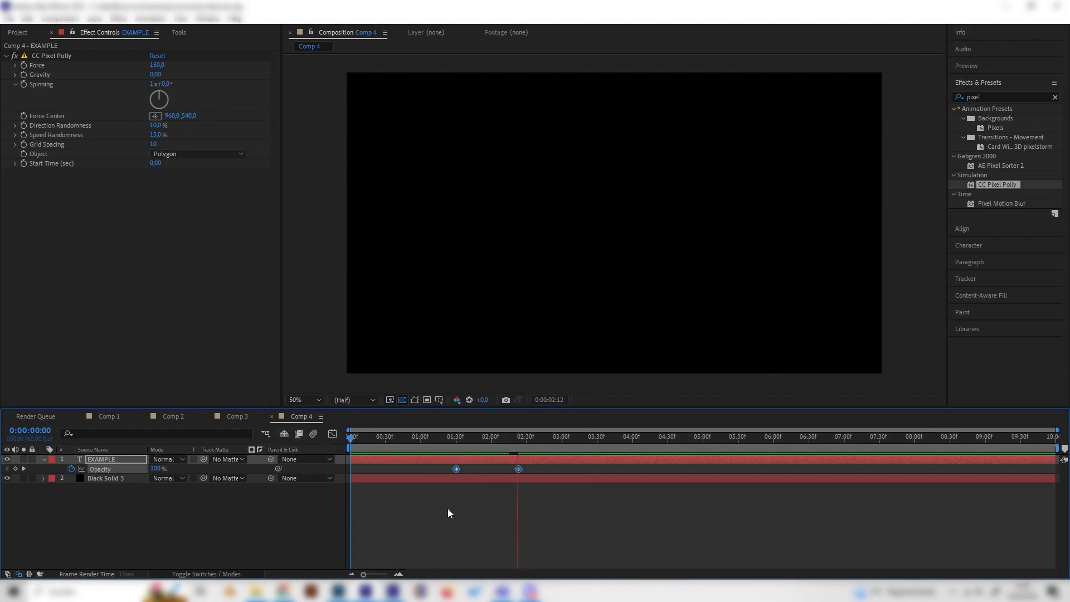
{"action": "left_click", "coordinate": [386, 436]}
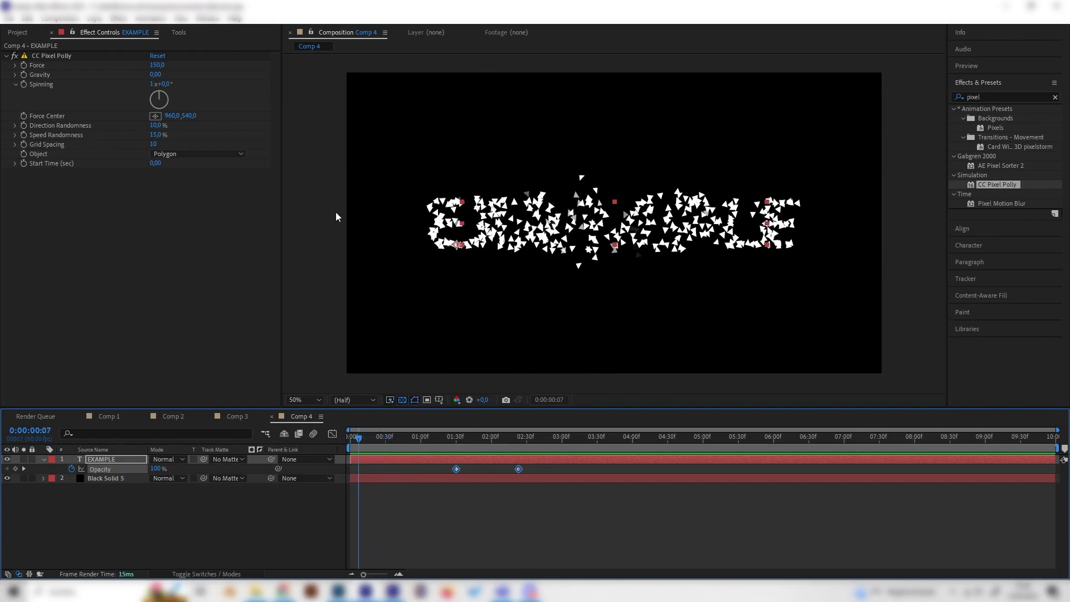
{"action": "left_click", "coordinate": [444, 436]}
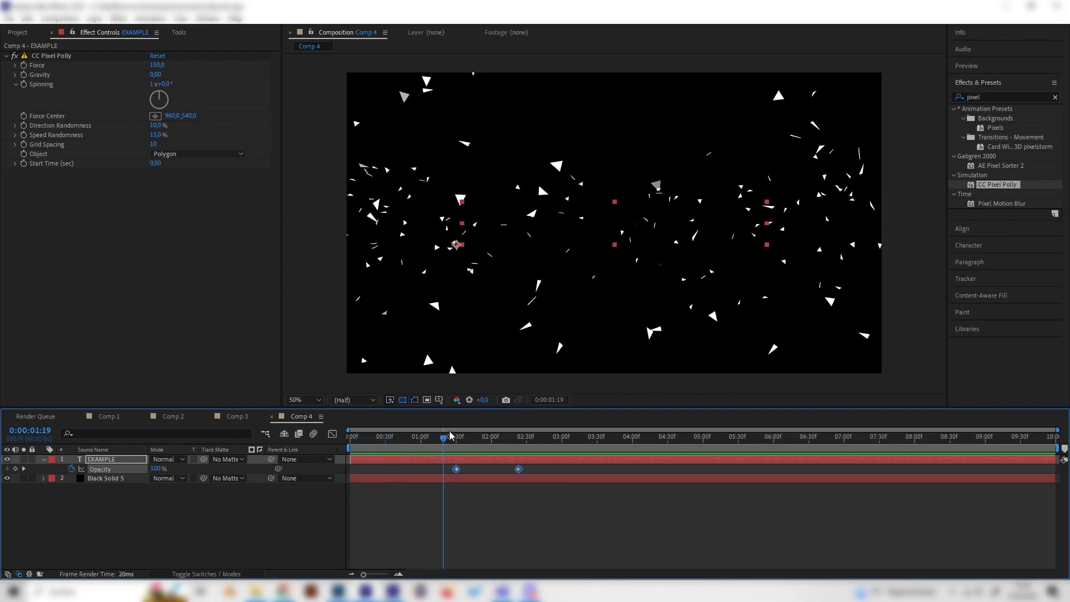
{"action": "left_click", "coordinate": [234, 416]}
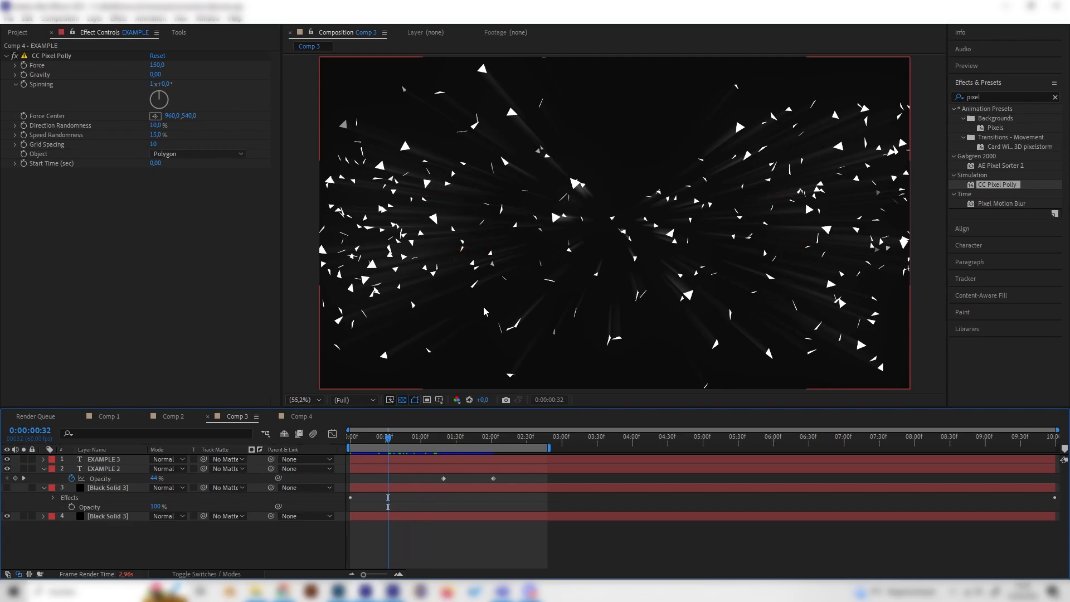
{"action": "mouse_move", "coordinate": [514, 260]}
{"action": "type", "text": "glow"}
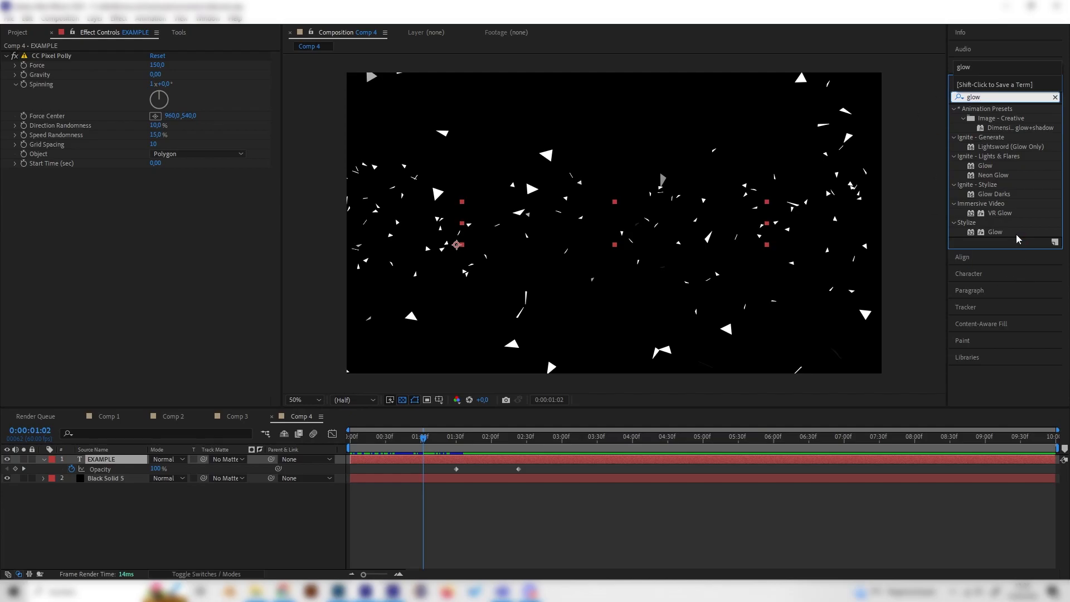
Apply Stylize > Glow to EXAMPLE and start editing its glow values.
{"action": "double_click", "coordinate": [996, 231]}
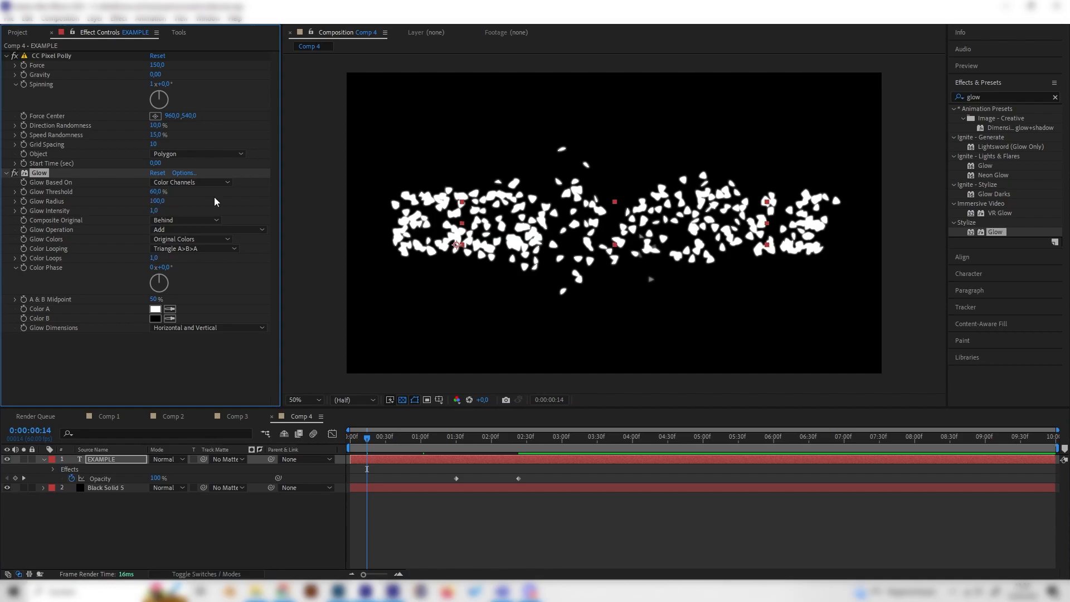
{"action": "left_click", "coordinate": [159, 201]}
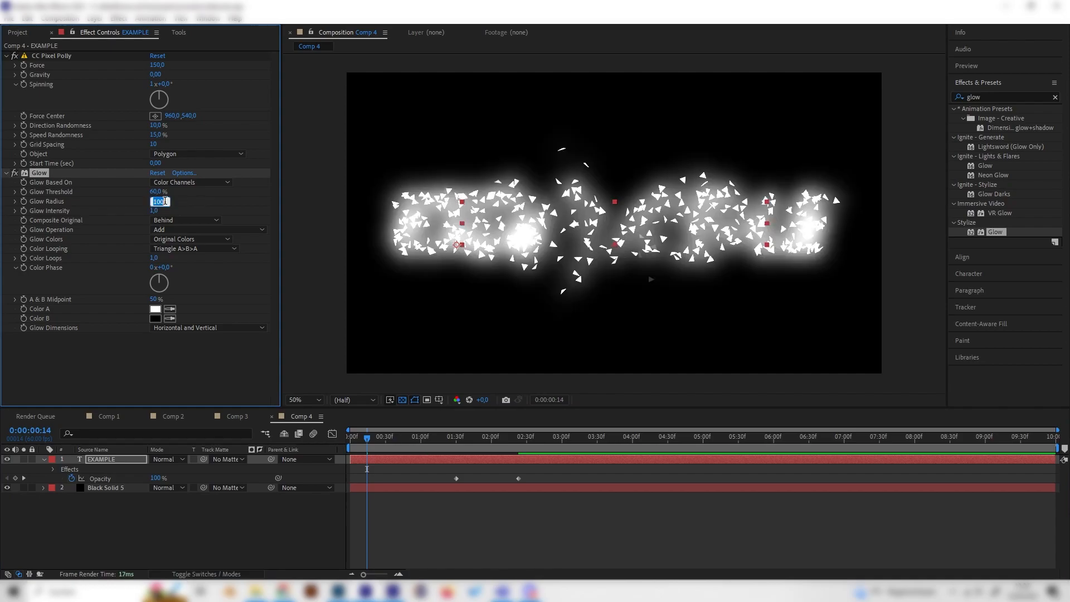
{"action": "type", "text": "50,0"}
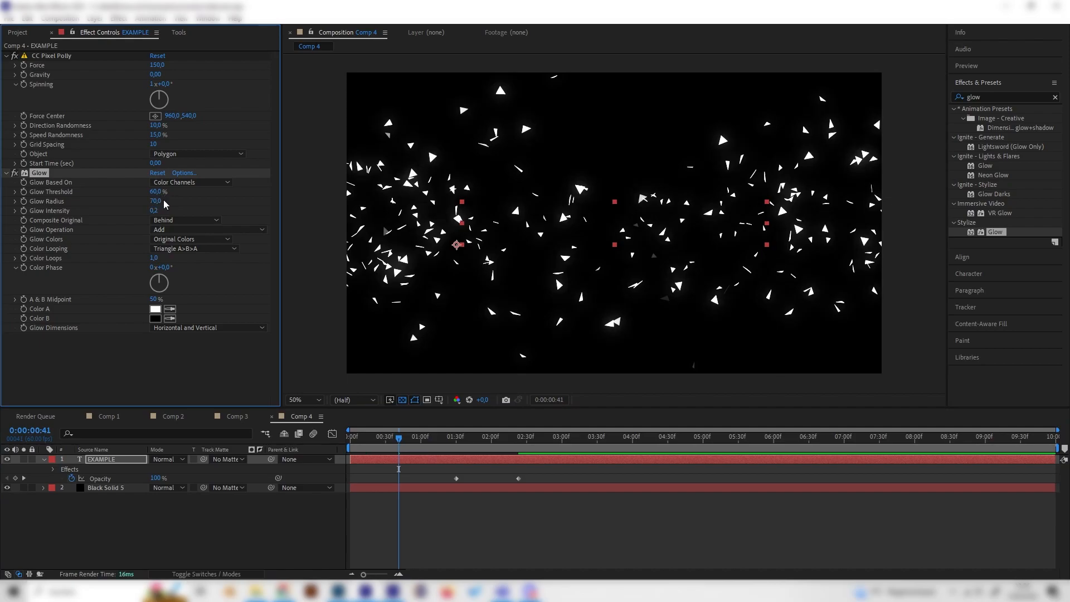
Compare with reference Comp 3 at 1:30 and adjust Glow Radius to 222.
{"action": "left_click", "coordinate": [456, 436]}
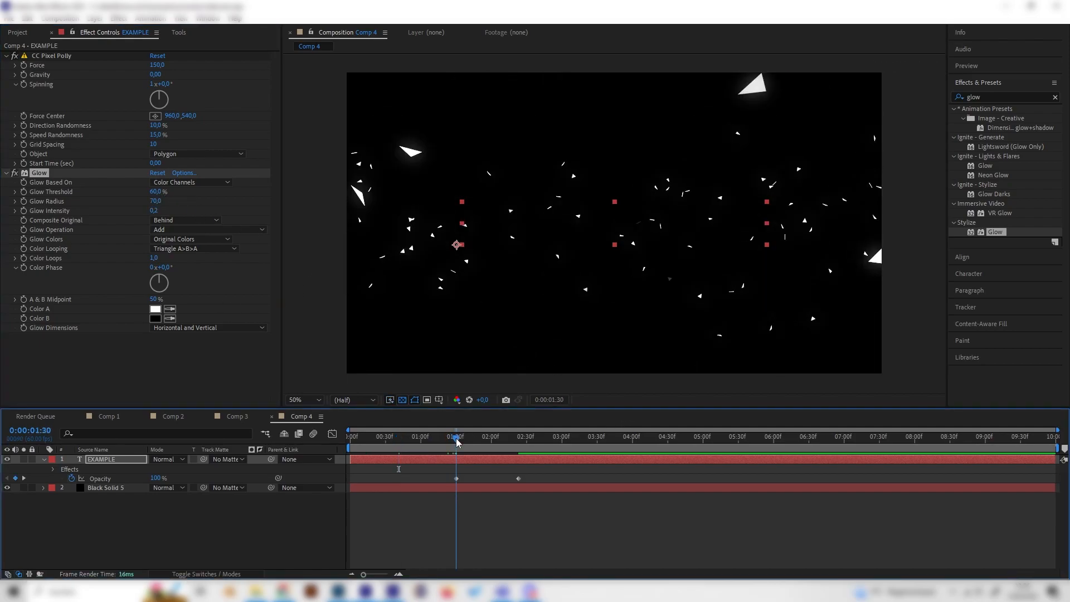
{"action": "left_click", "coordinate": [237, 417]}
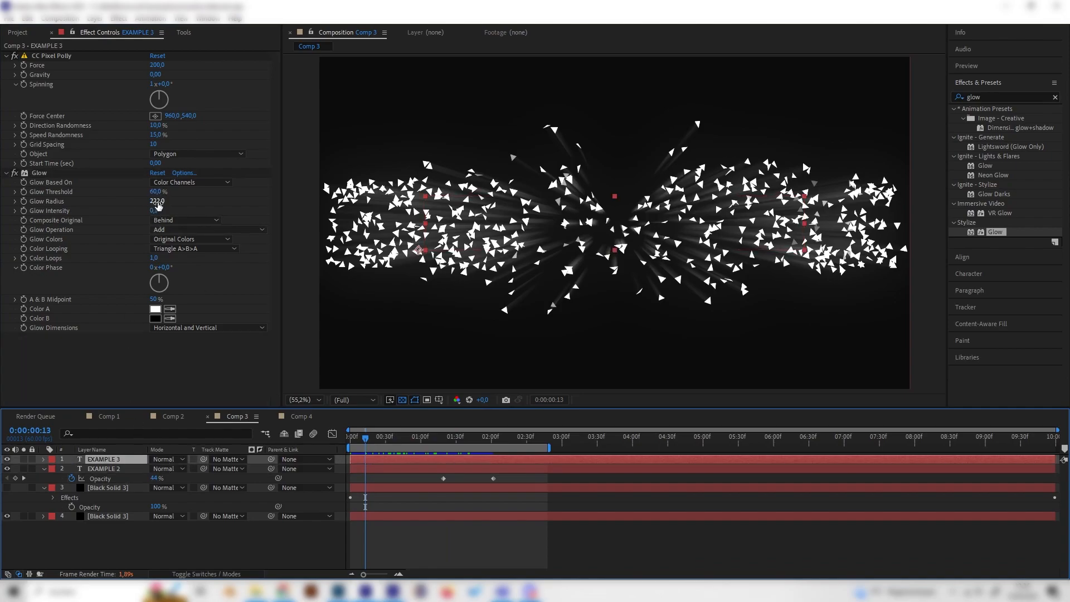
{"action": "left_click", "coordinate": [301, 416]}
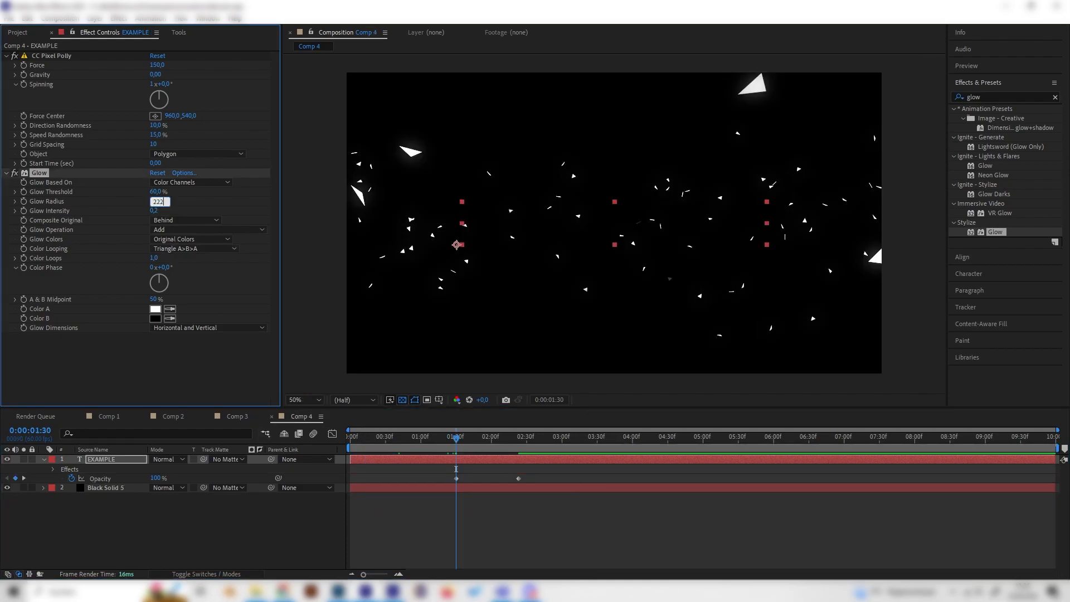
{"action": "left_click", "coordinate": [384, 437]}
{"action": "type", "text": "light"}
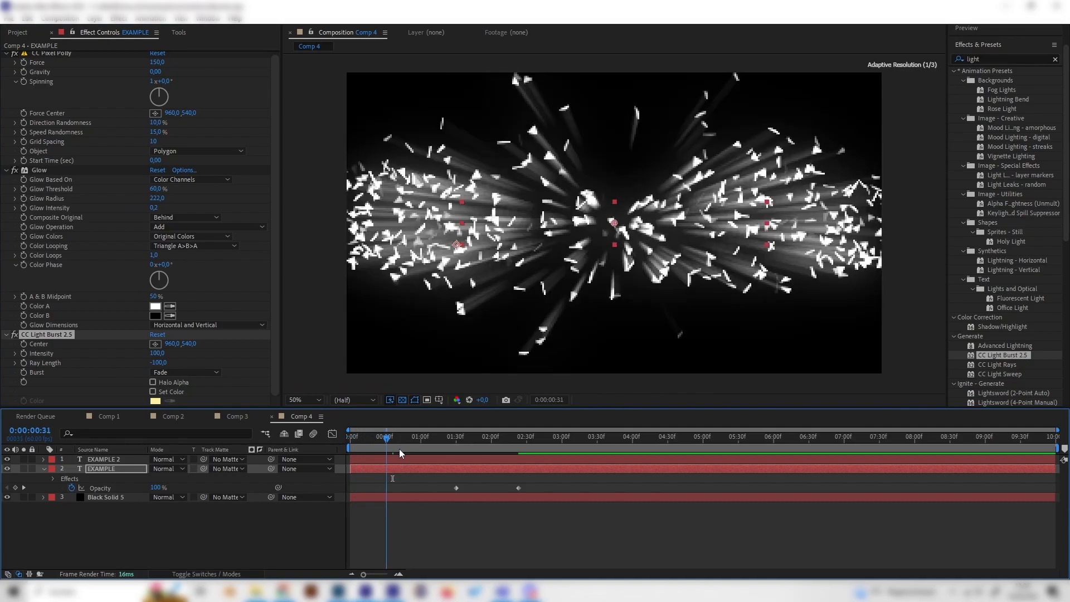
Scrub into the light-burst explosion, then back to the start of Comp 4.
{"action": "left_click", "coordinate": [431, 436]}
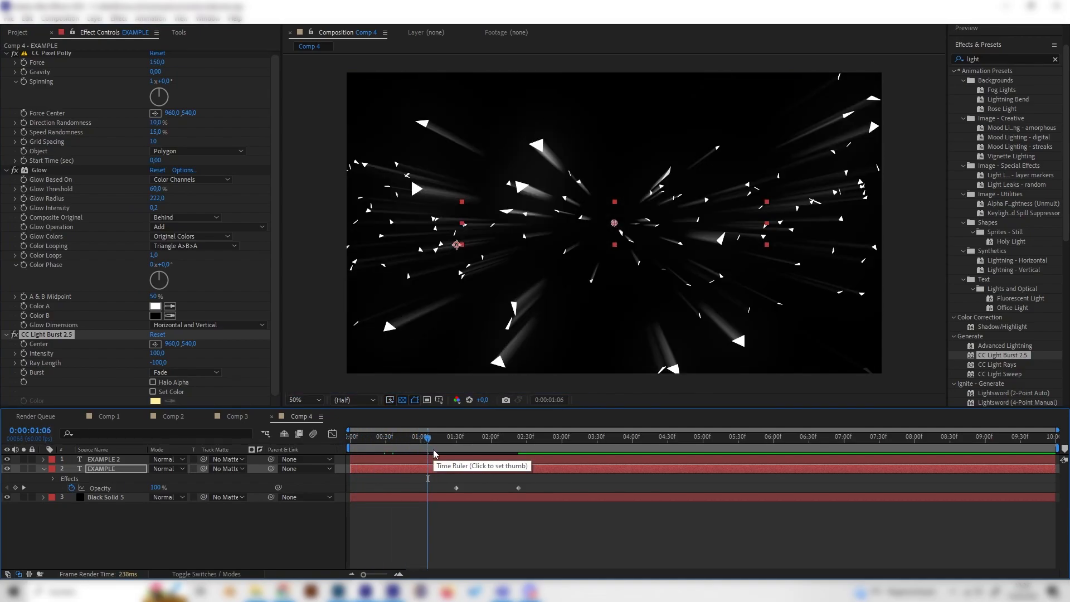
{"action": "left_click", "coordinate": [350, 436]}
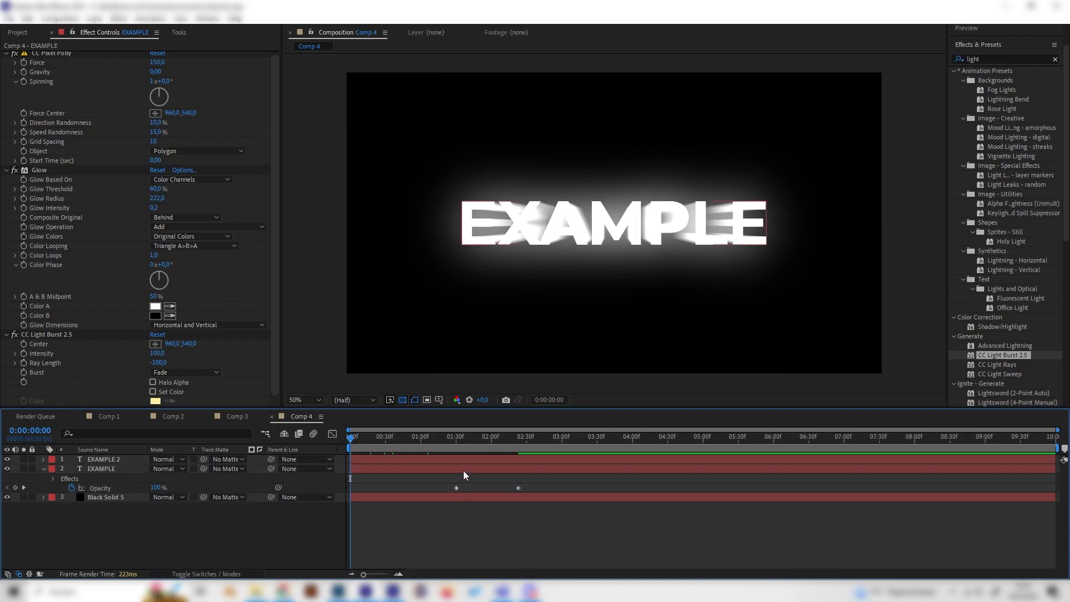
Key EXAMPLE opacity at 0% at 0:00, quick fade-in, 40% at 1:30, then preview.
{"action": "left_click", "coordinate": [449, 436]}
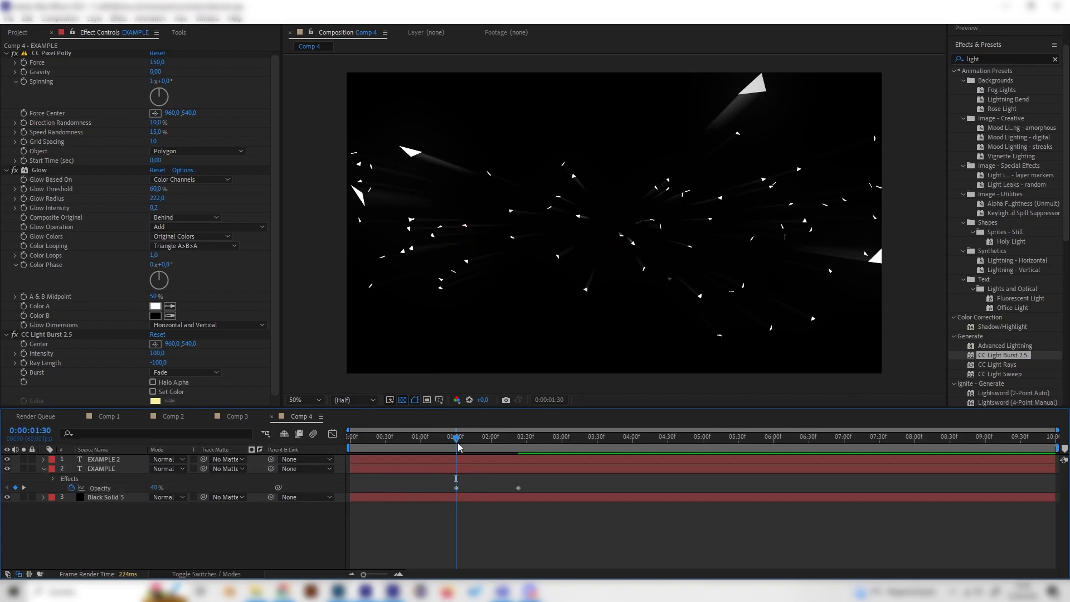
{"action": "left_click", "coordinate": [416, 447]}
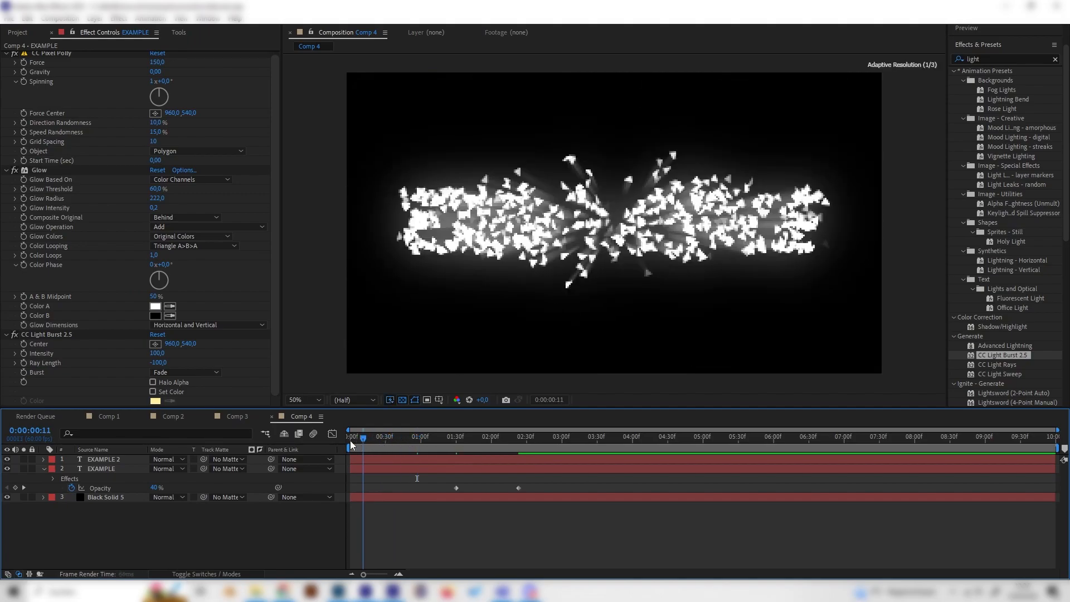
{"action": "left_click_drag", "start_coordinate": [353, 436], "coordinate": [365, 436]}
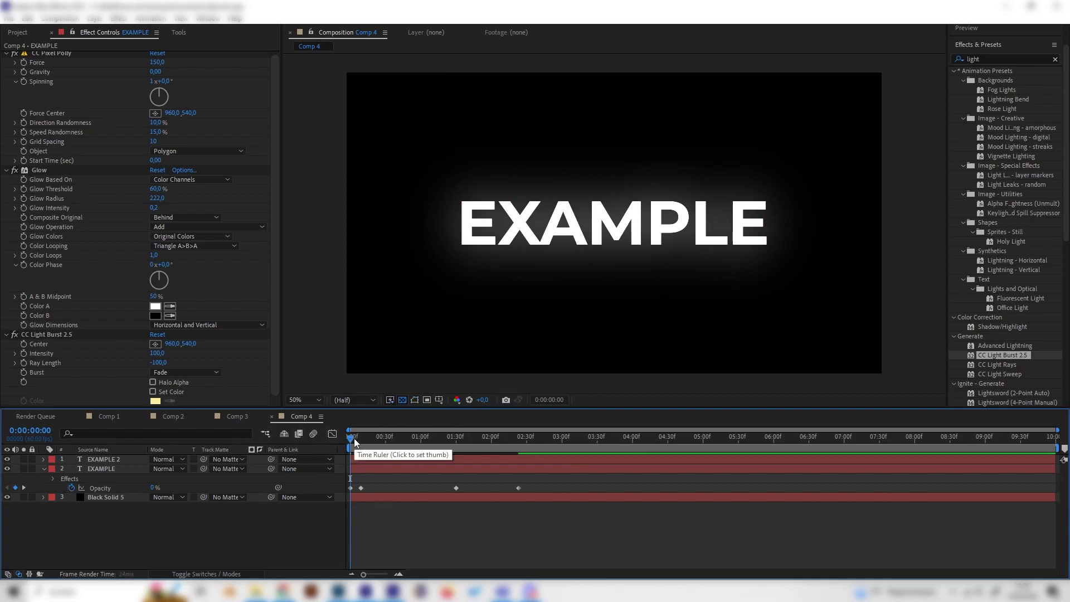
{"action": "left_click", "coordinate": [355, 435]}
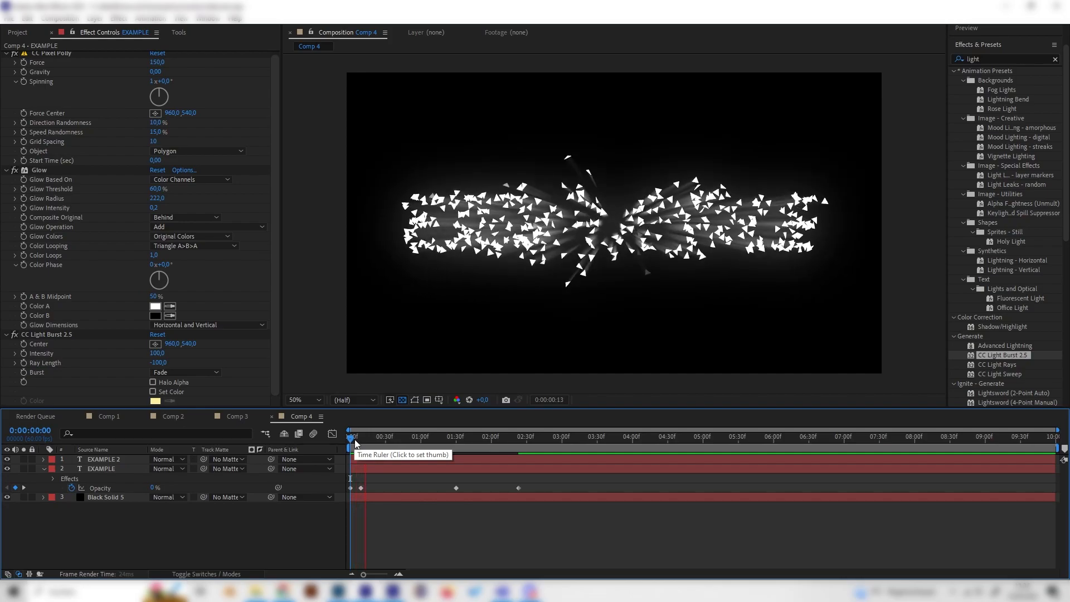